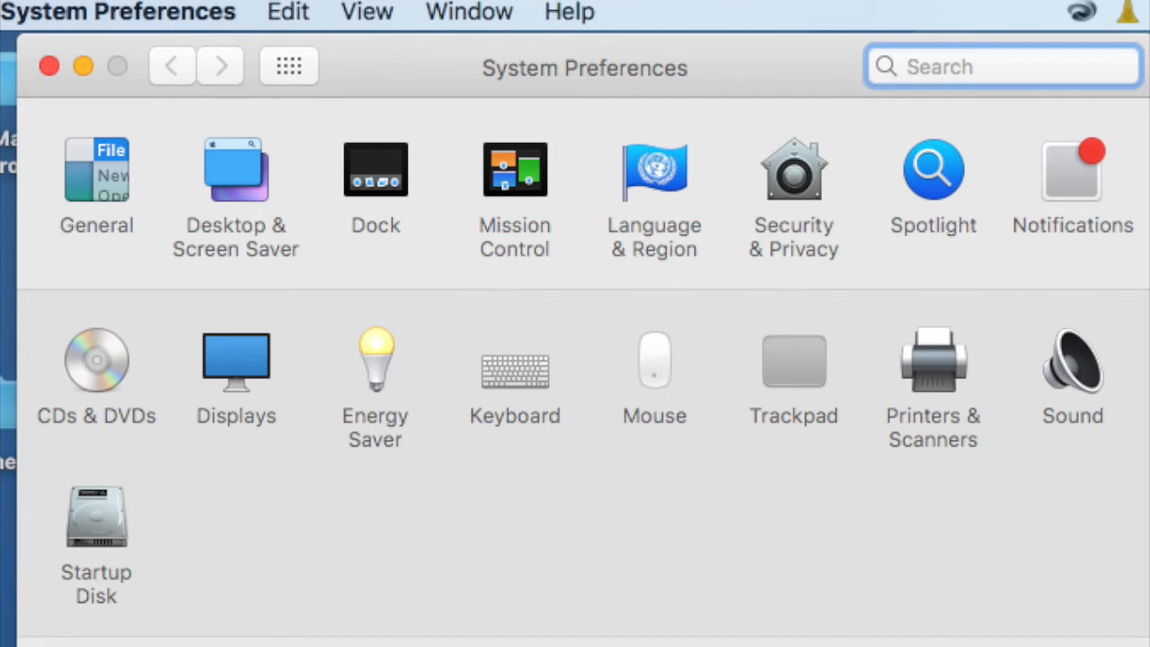
# Open the Keyboard pane in System Preferences
pyautogui.click(515, 368)
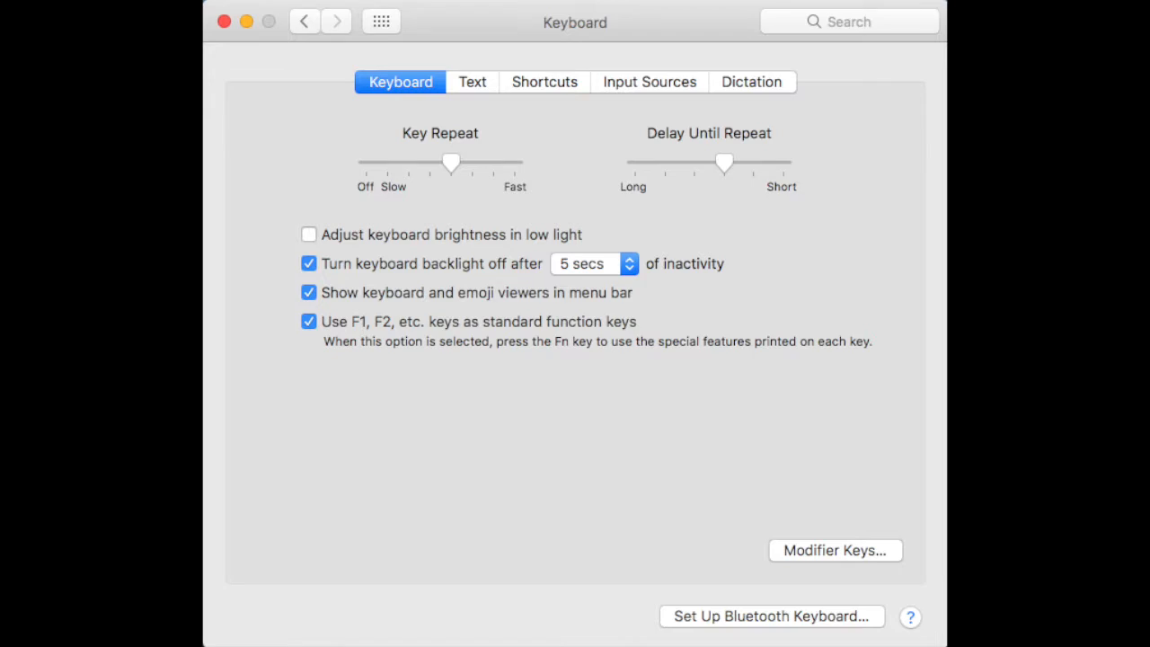
# Show the Shortcuts list in the Keyboard pane
pyautogui.click(544, 82)
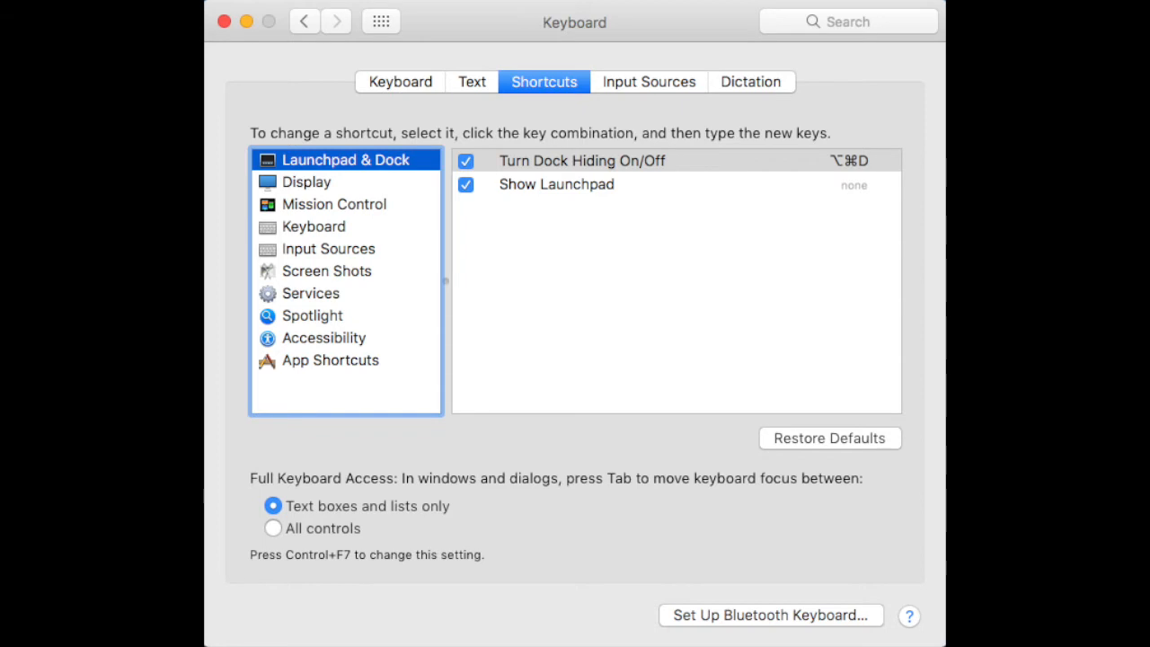
# Select the Keyboard shortcut category, then restart the Mac from the Apple menu
pyautogui.click(314, 226)
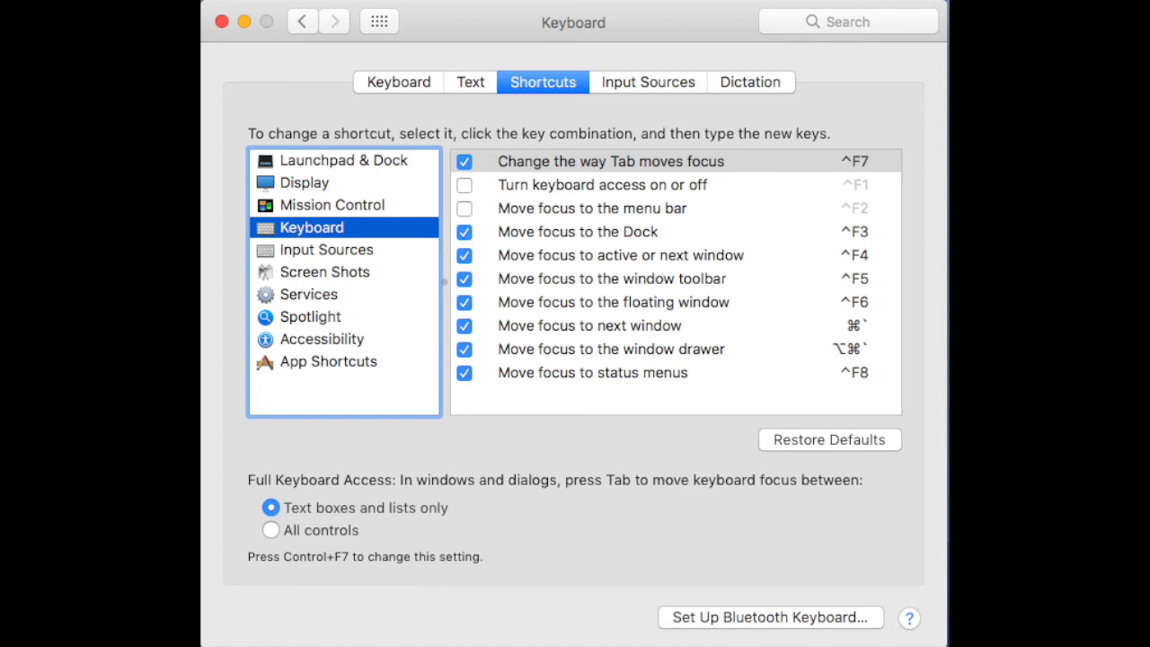
pyautogui.click(188, 11)
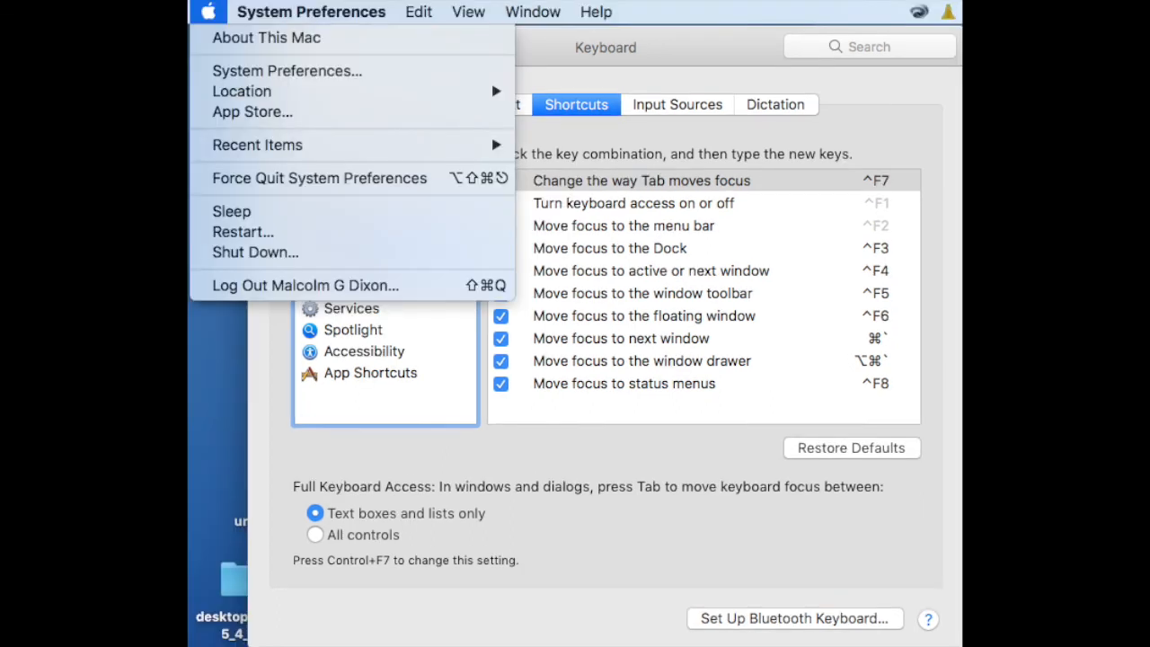
pyautogui.moveTo(241, 230)
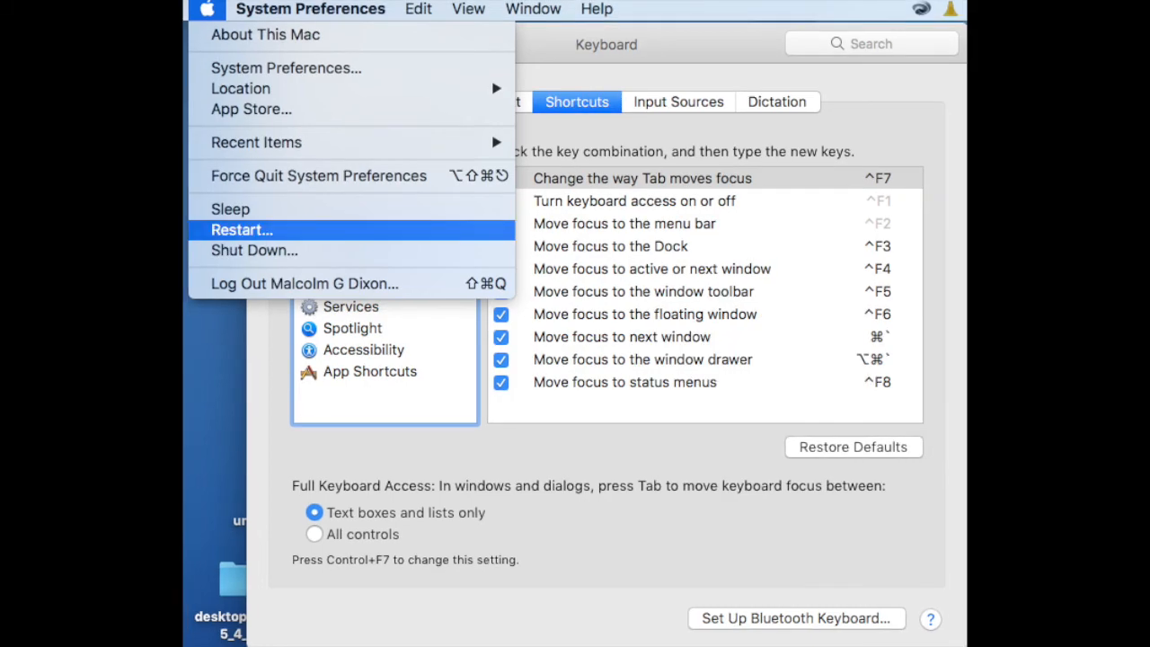
pyautogui.click(242, 229)
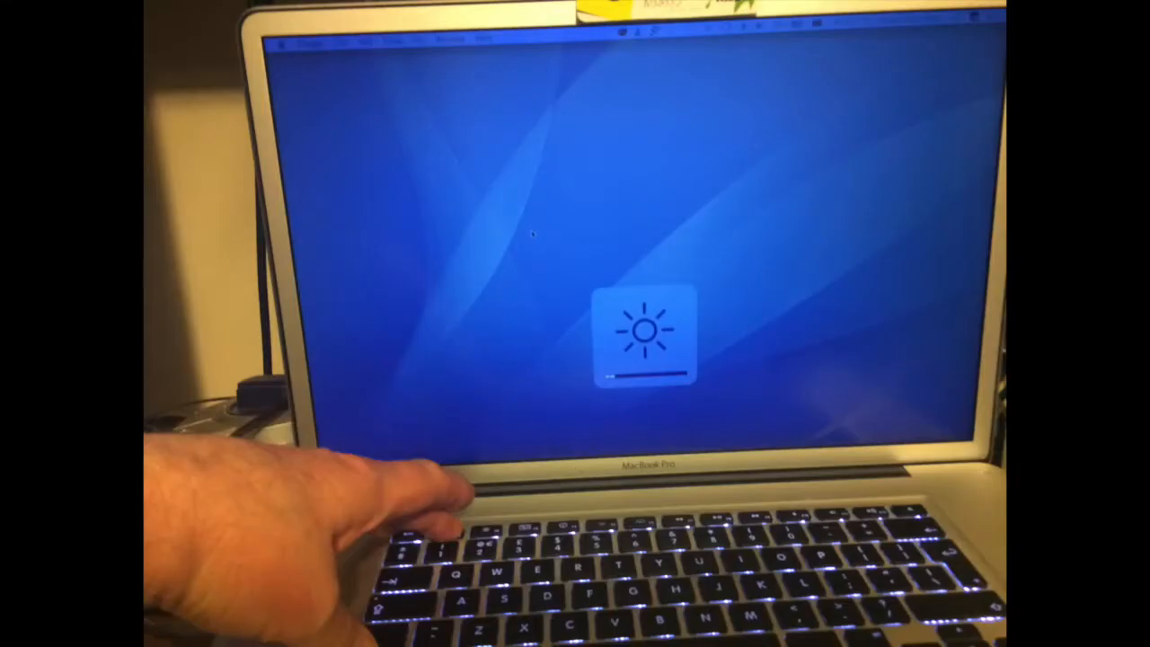